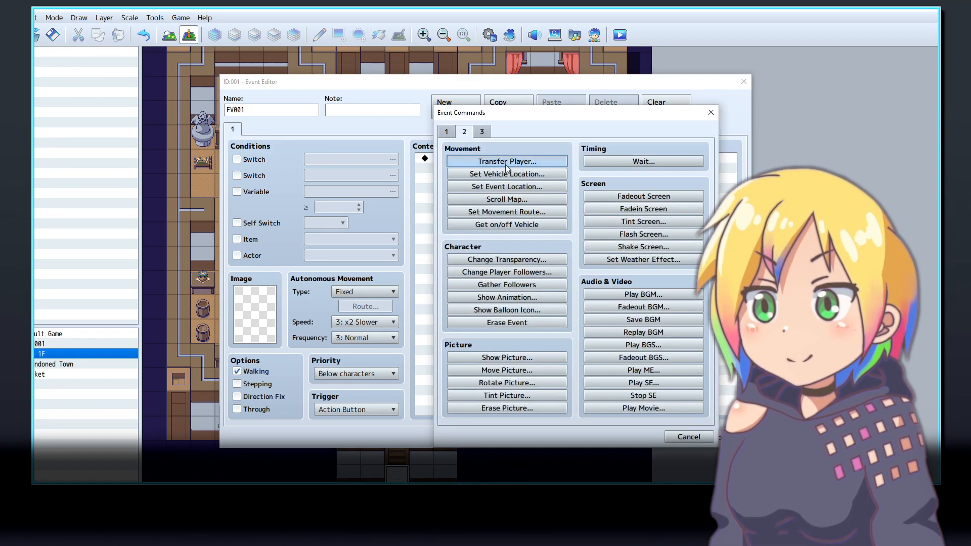
# - Begin a Transfer Player command and switch its destination to designation with variables
pyautogui.click(506, 161)
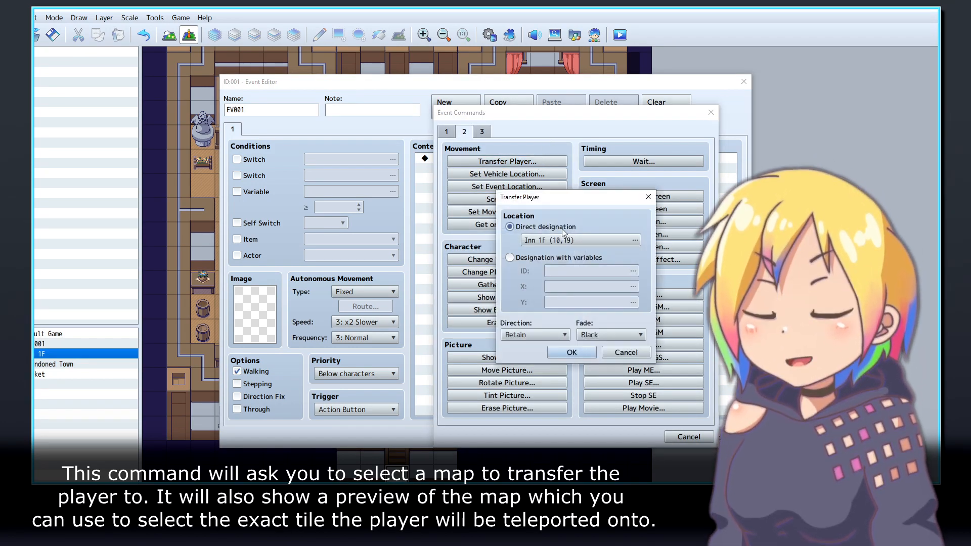
pyautogui.click(634, 240)
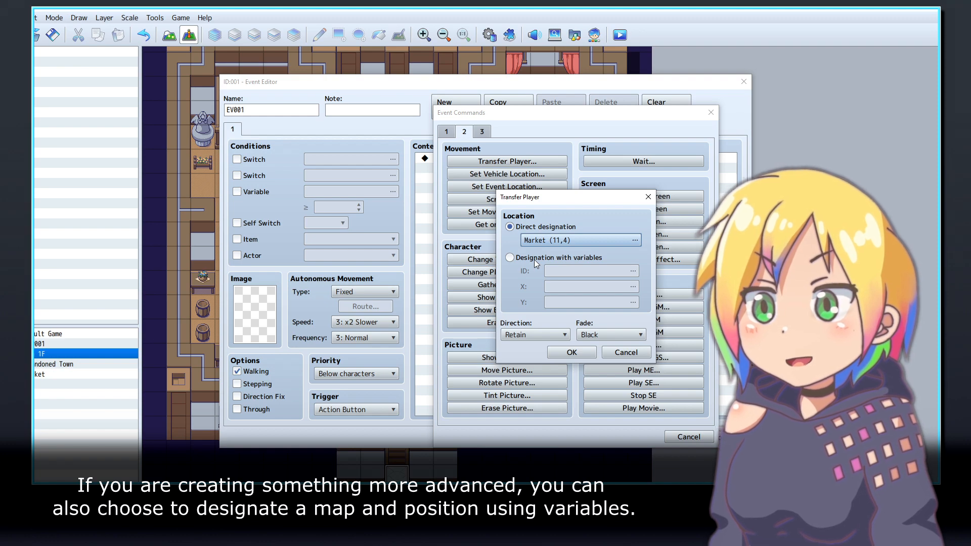
pyautogui.click(510, 257)
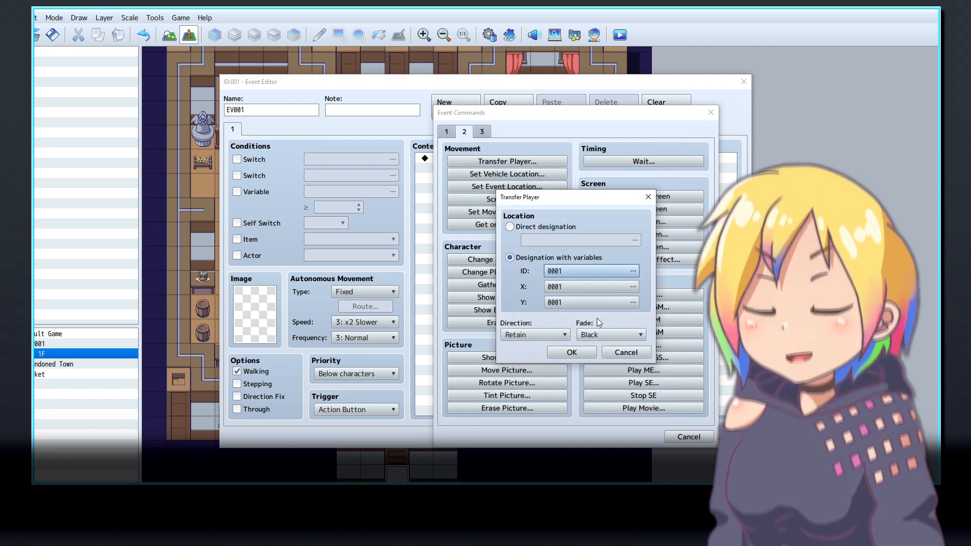
# - Return to direct designation, keeping Retain direction and Black fade
pyautogui.click(510, 227)
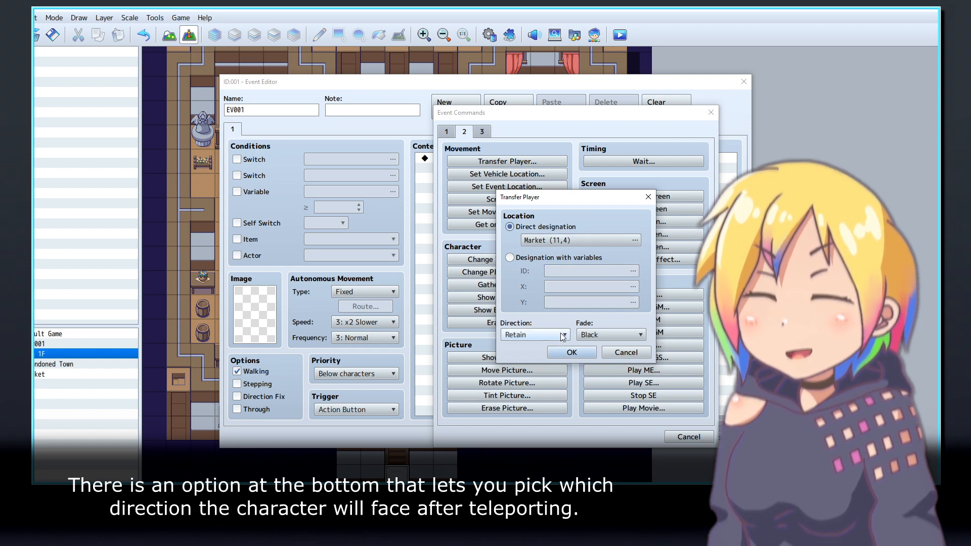
pyautogui.click(563, 335)
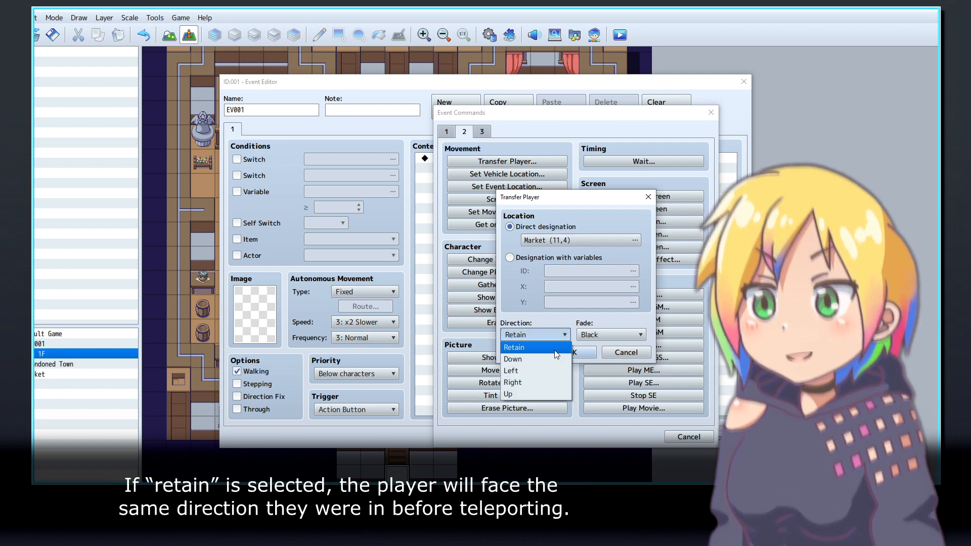
pyautogui.click(513, 347)
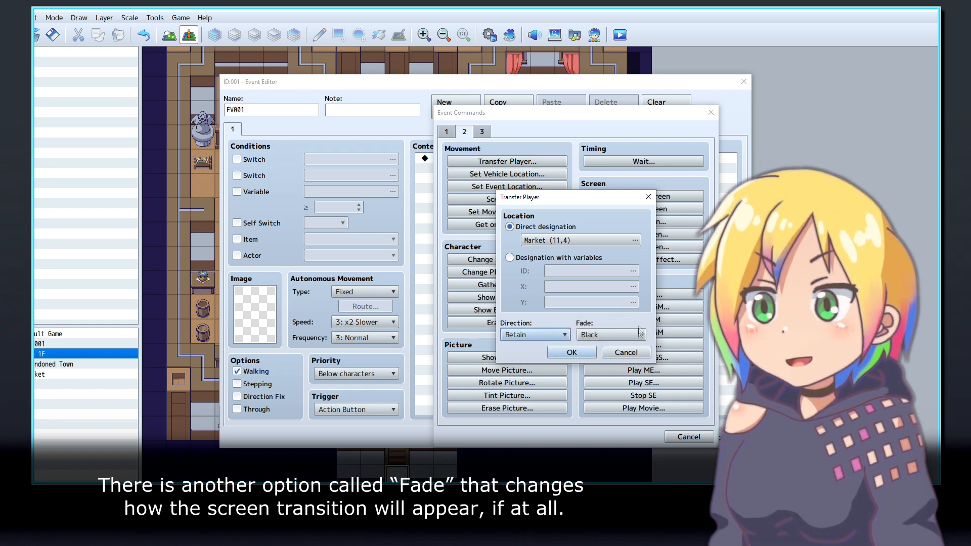
pyautogui.click(639, 335)
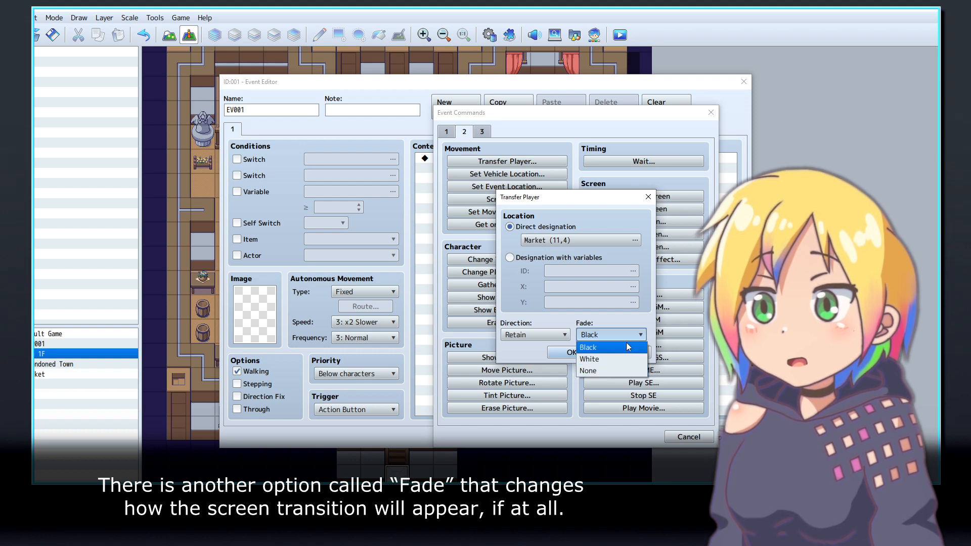
pyautogui.click(589, 347)
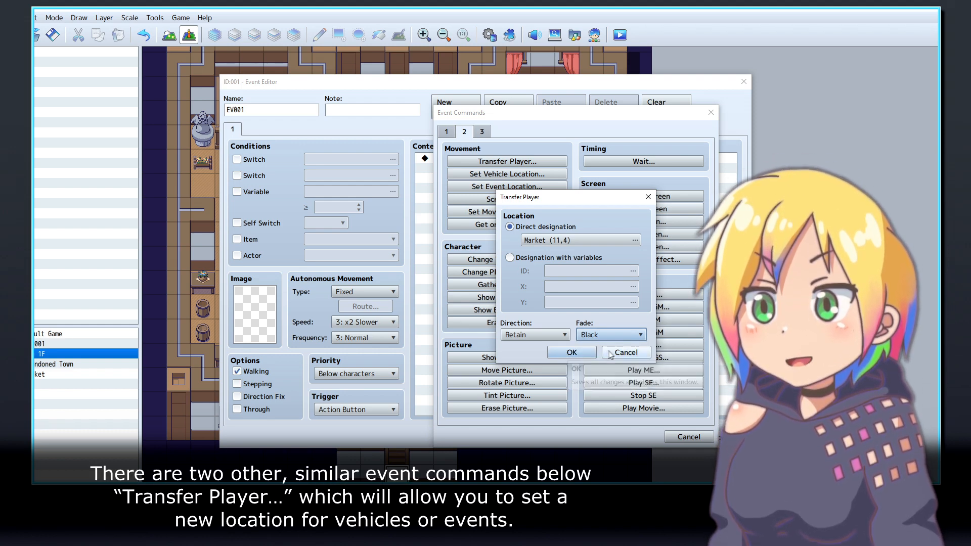
# - Cancel the Transfer Player and Set Vehicle Location dialogs without adding a command
pyautogui.click(625, 352)
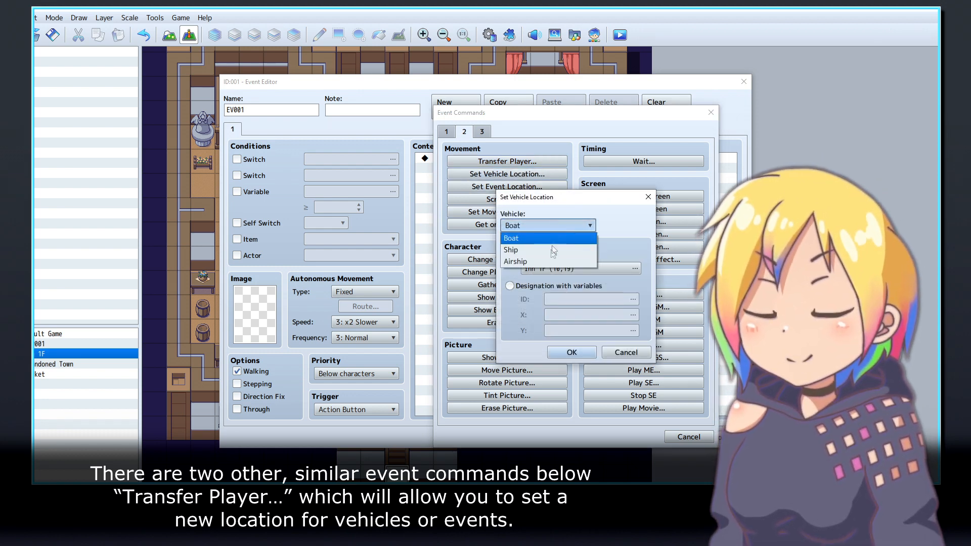
pyautogui.click(625, 351)
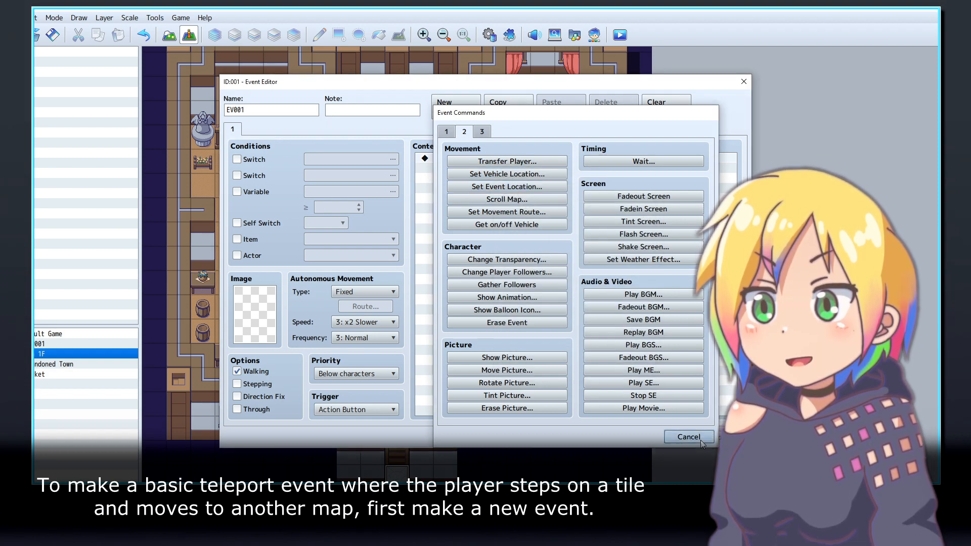
# - Close the command list, set the trigger to Player Touch, and choose an Inn 1F teleport tile
pyautogui.click(687, 437)
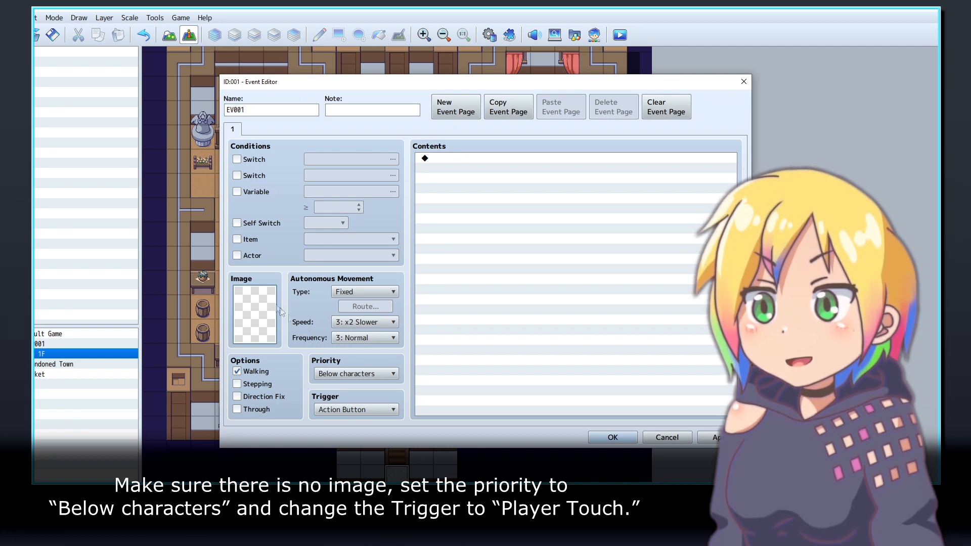
pyautogui.click(354, 409)
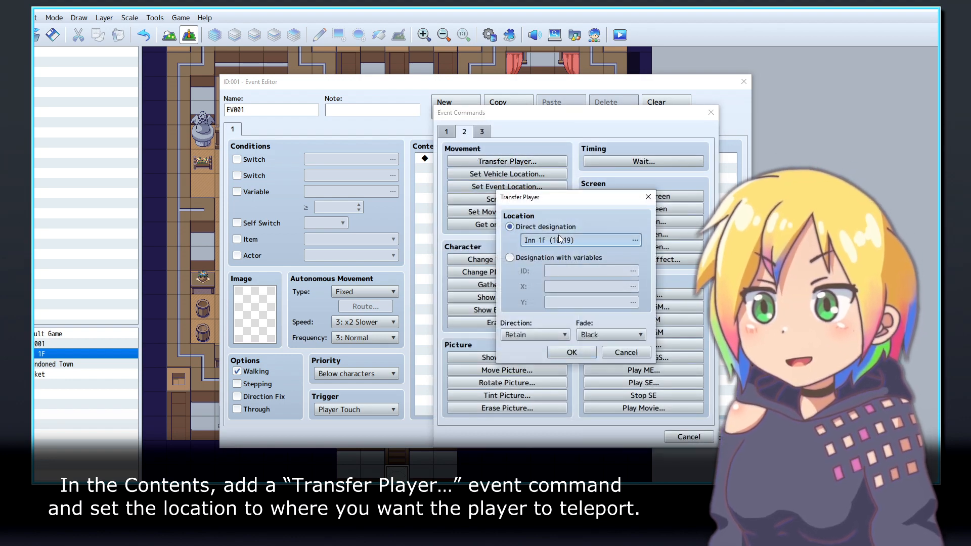
pyautogui.click(634, 241)
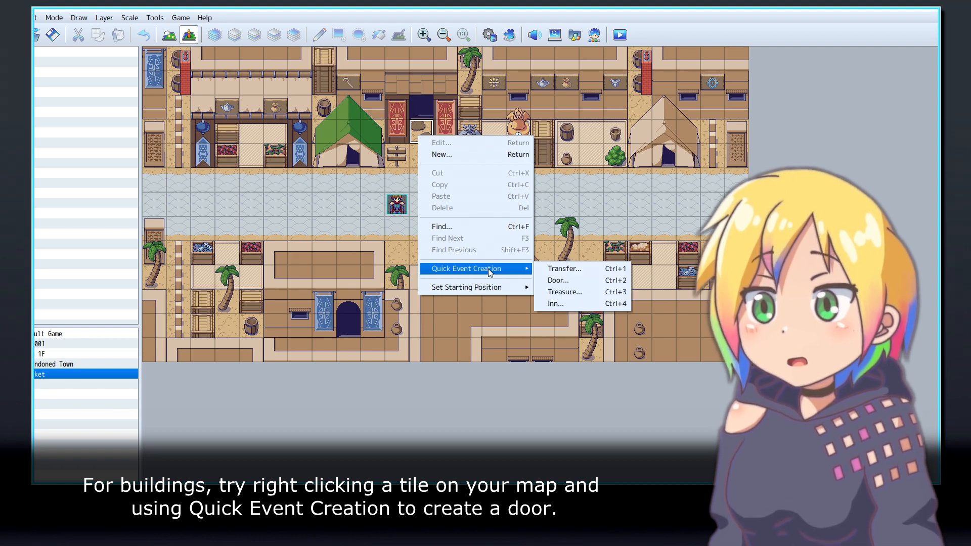
# - Quick-create a Door event on the market tile transferring the player to Inn 1F (10,17)
pyautogui.click(557, 280)
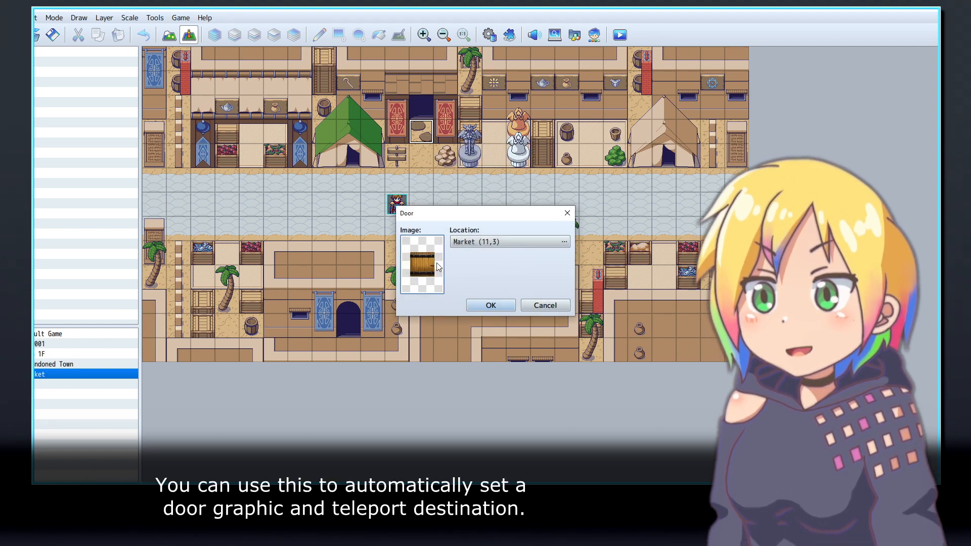
pyautogui.click(563, 242)
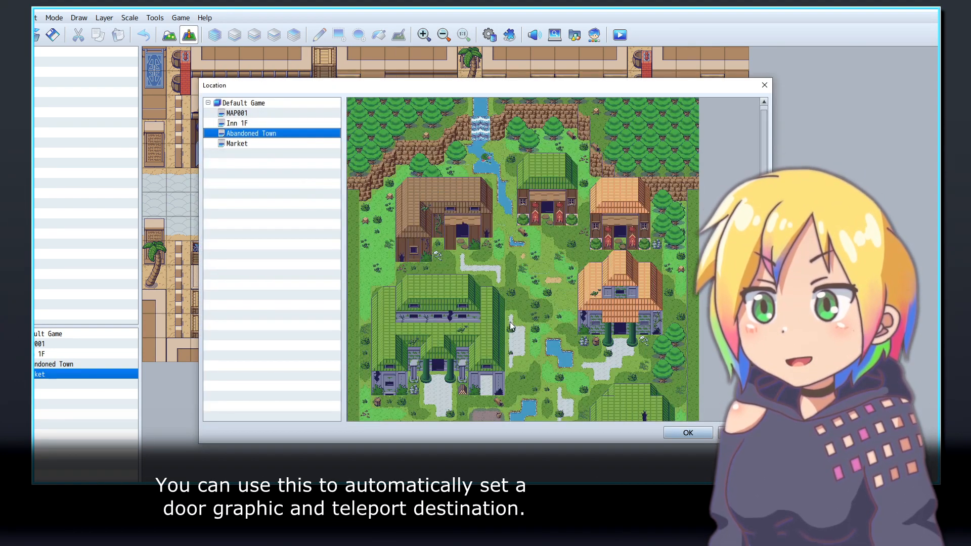
pyautogui.click(687, 432)
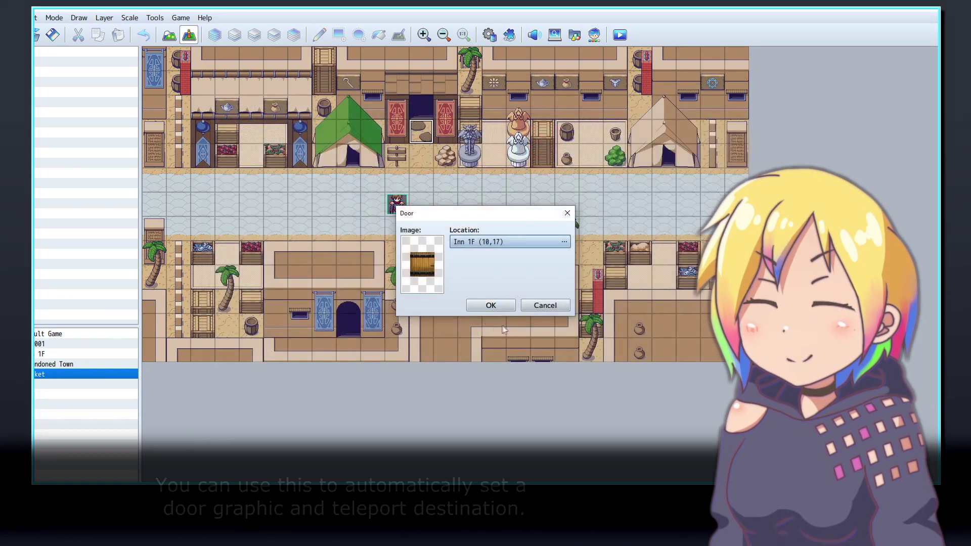
pyautogui.click(490, 304)
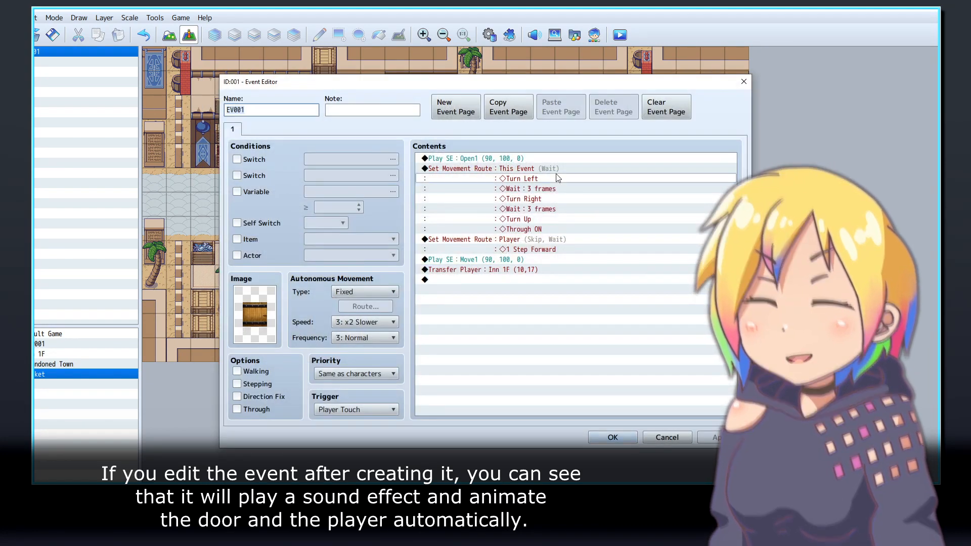